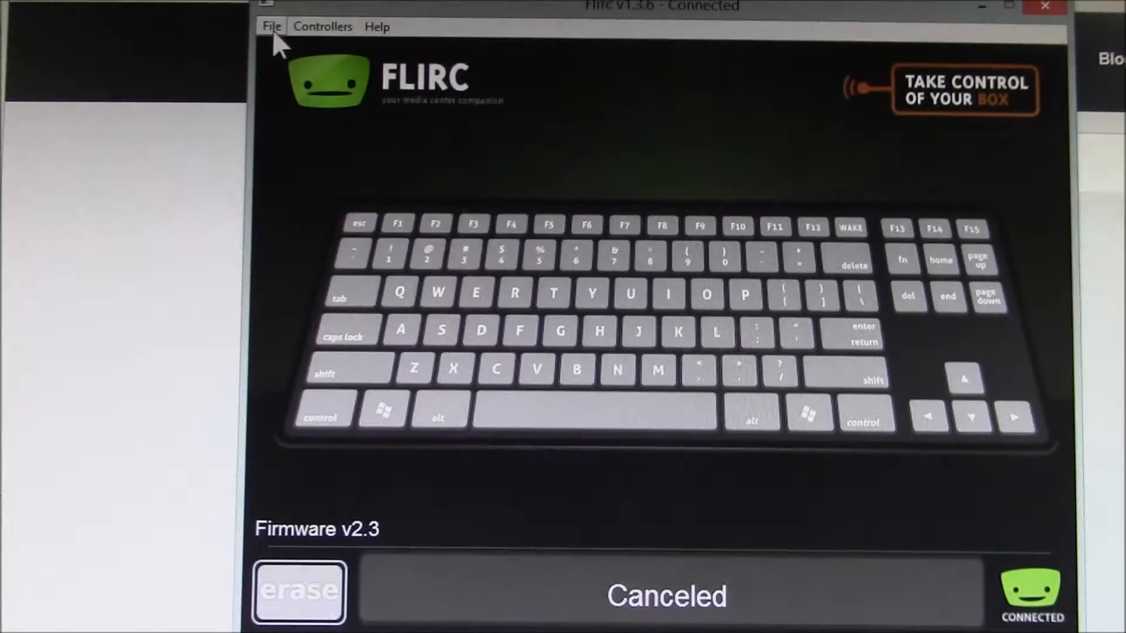
Step: Select the Kodi remote preset from the Controllers menu
click(322, 27)
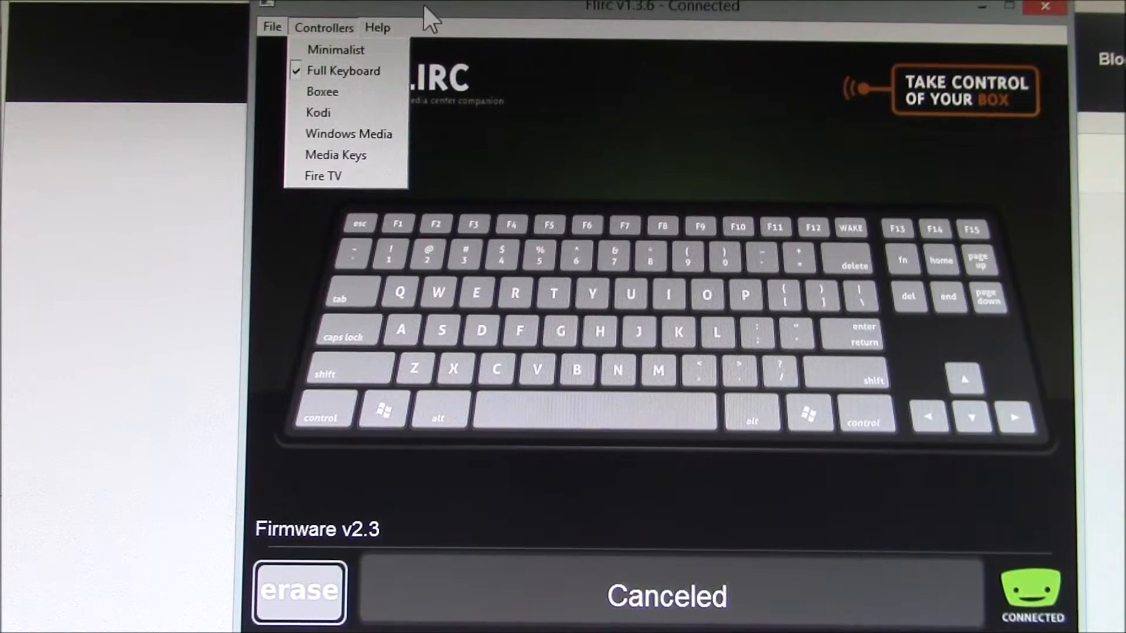
click(318, 112)
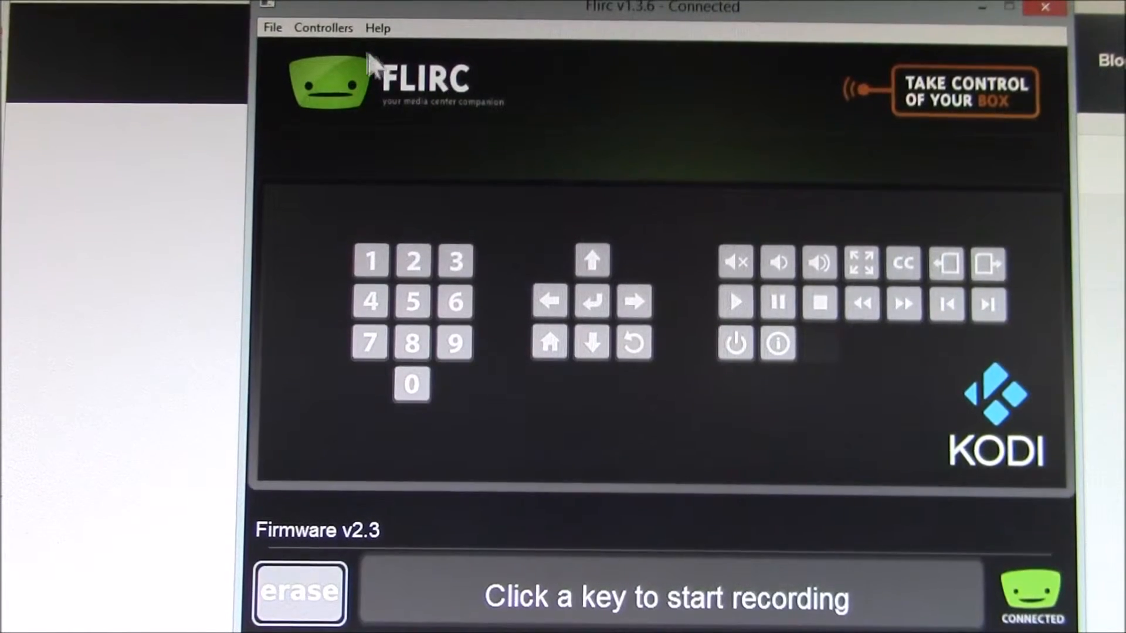
click(324, 28)
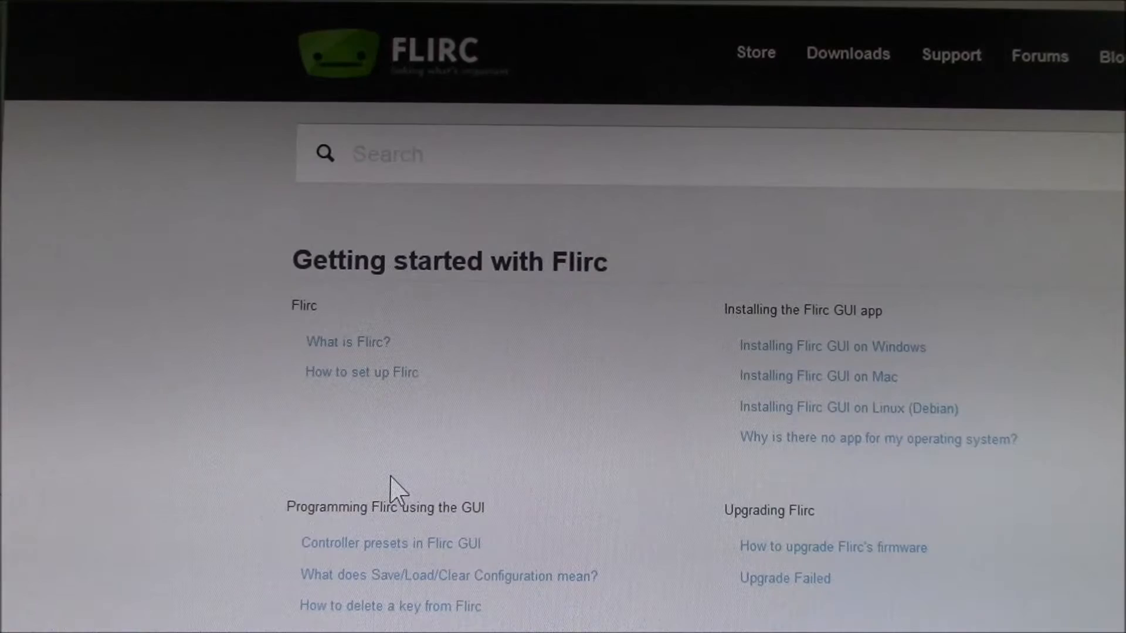
mouse_move(388, 420)
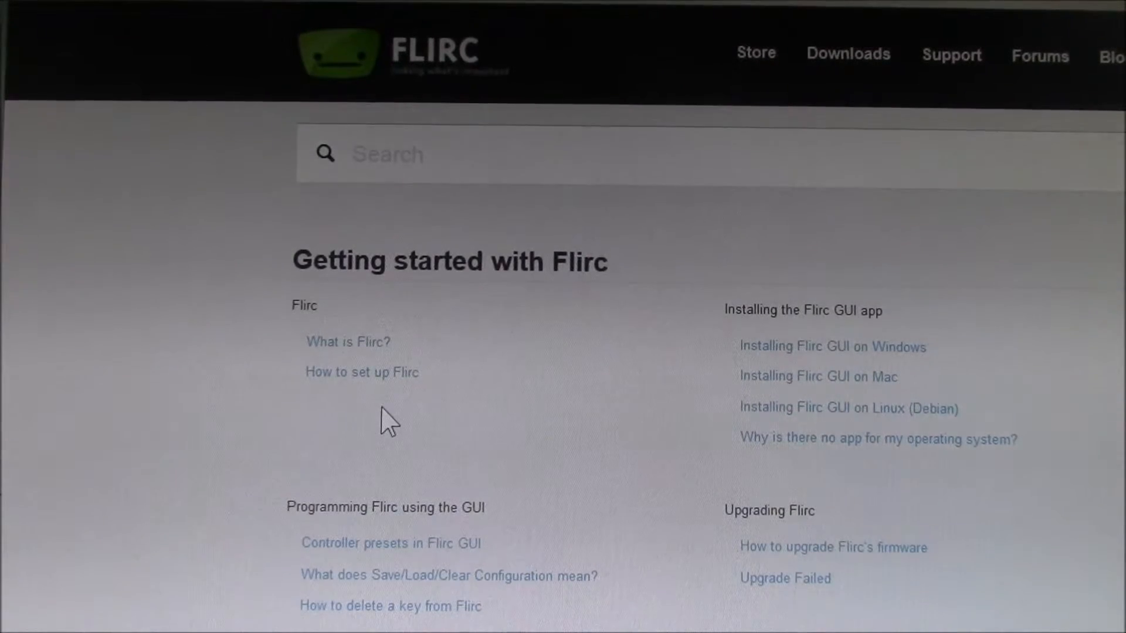
Step: View the 'Controller presets in Flirc GUI' article down to the XBMC preset key table
click(389, 543)
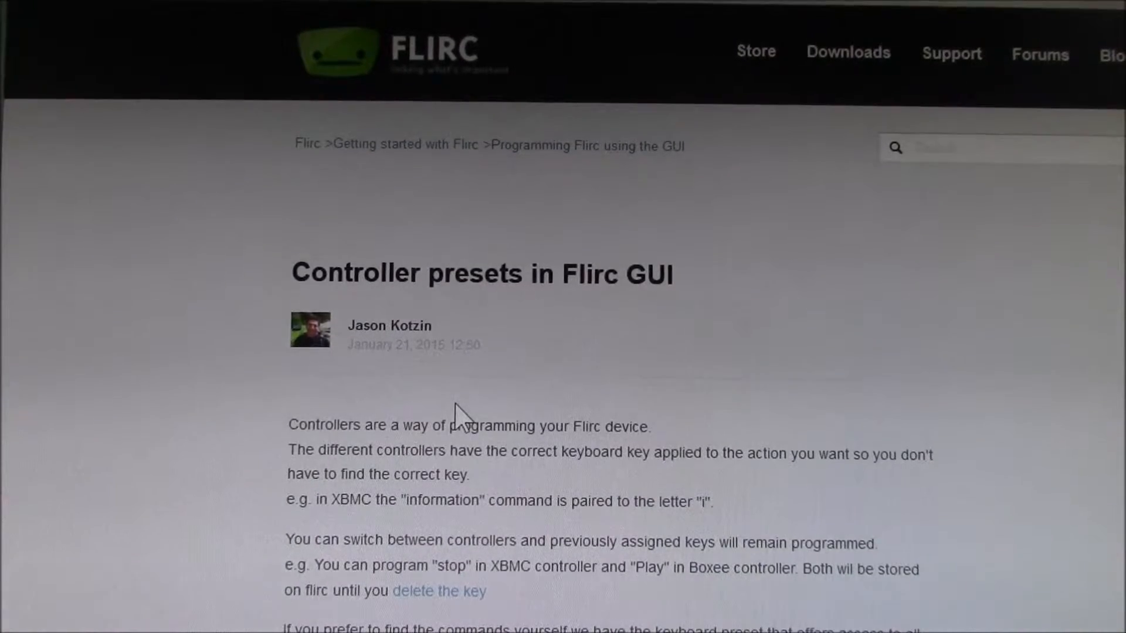
scroll(down, 3)
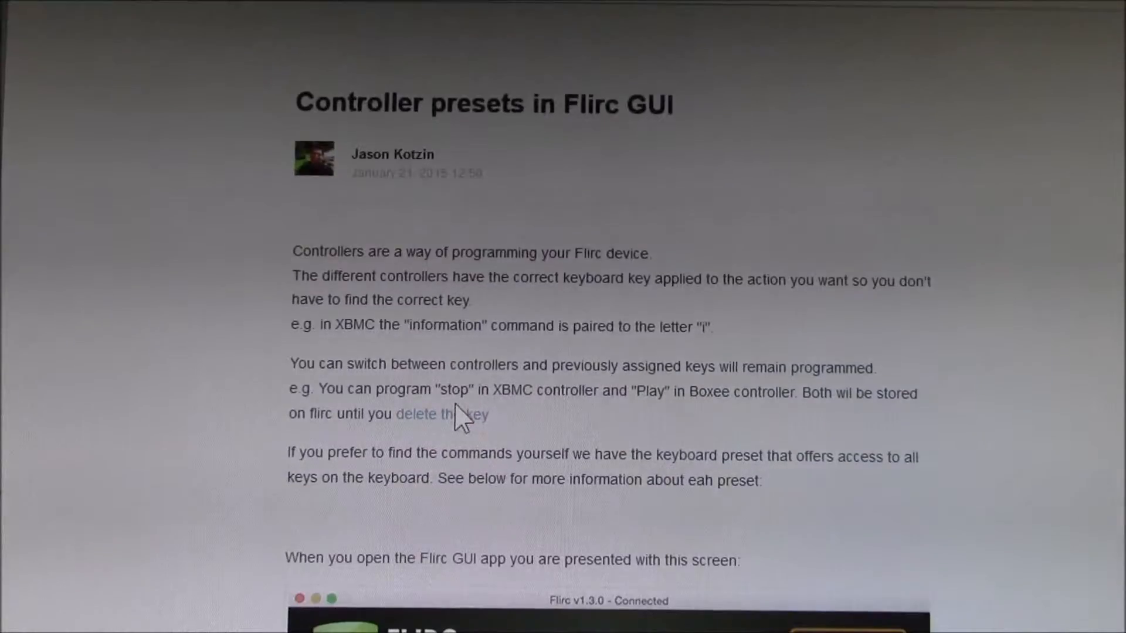
scroll(down, 3)
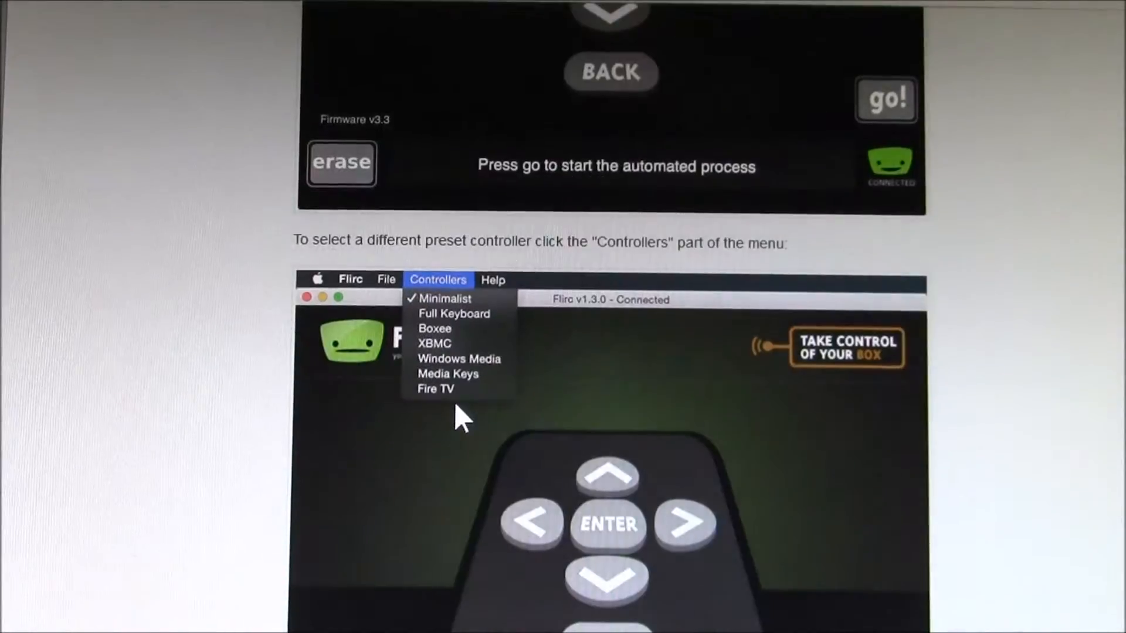
scroll(down, 3)
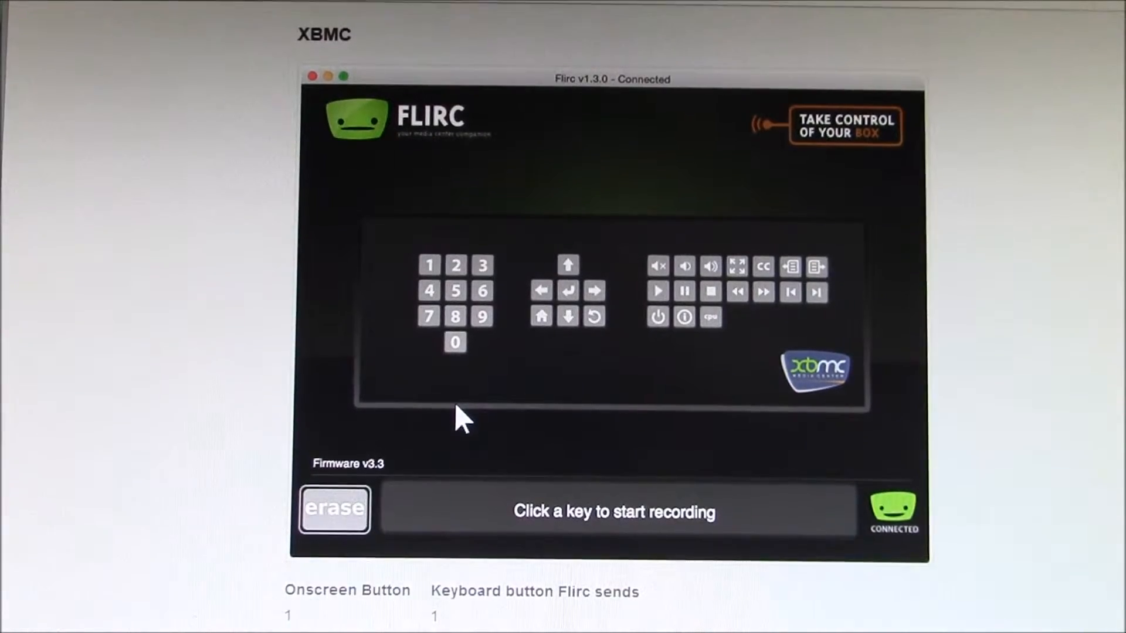
scroll(down, 3)
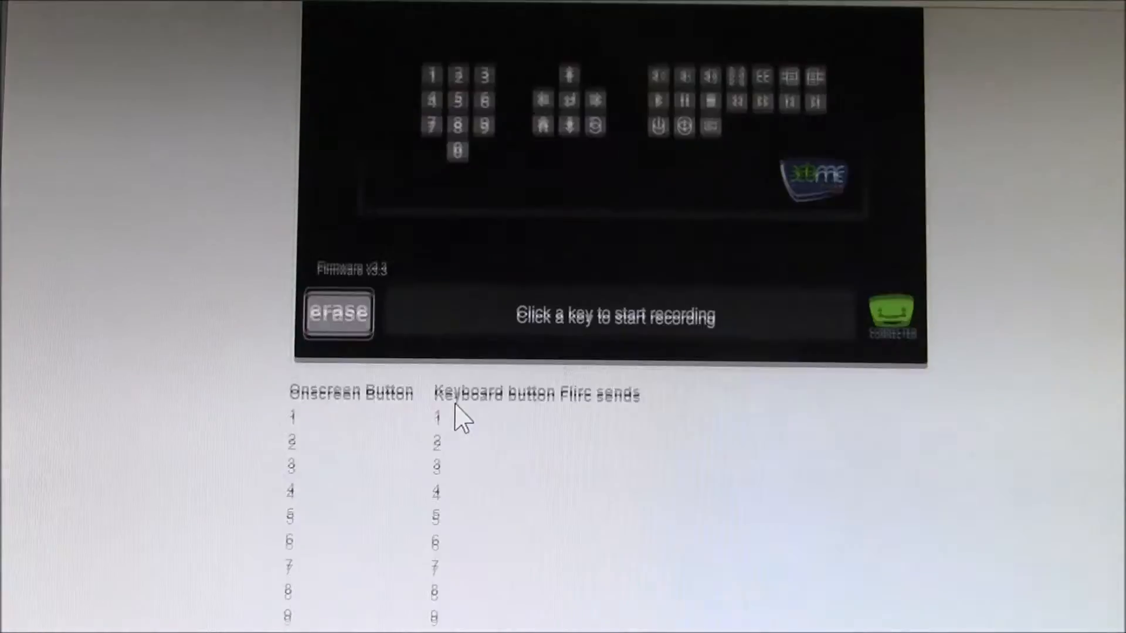
scroll(down, 3)
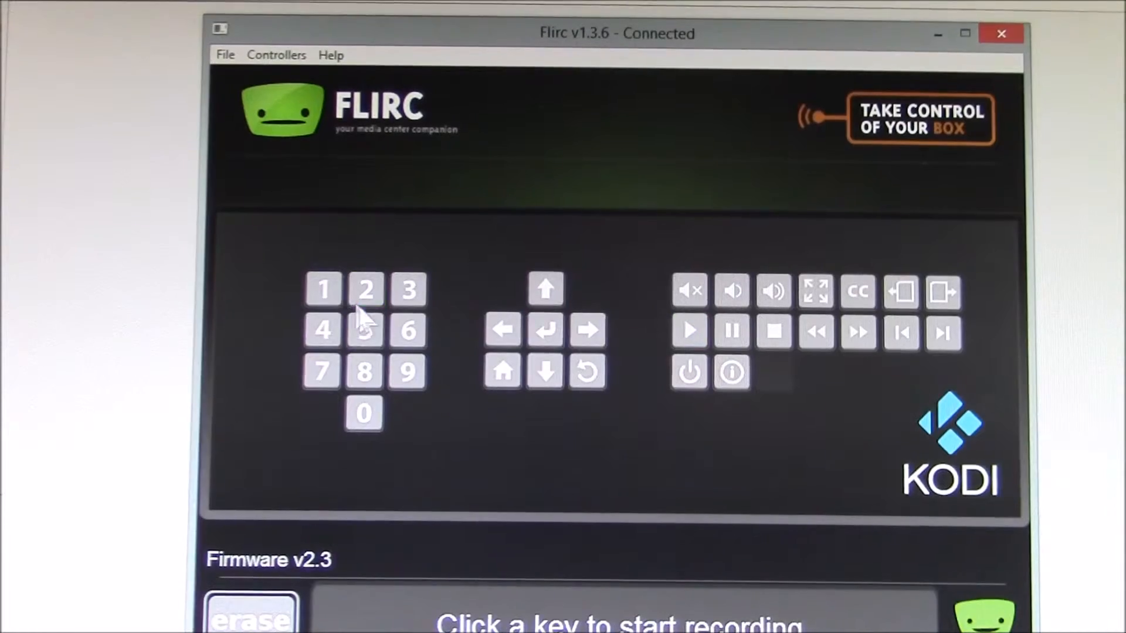
click(363, 372)
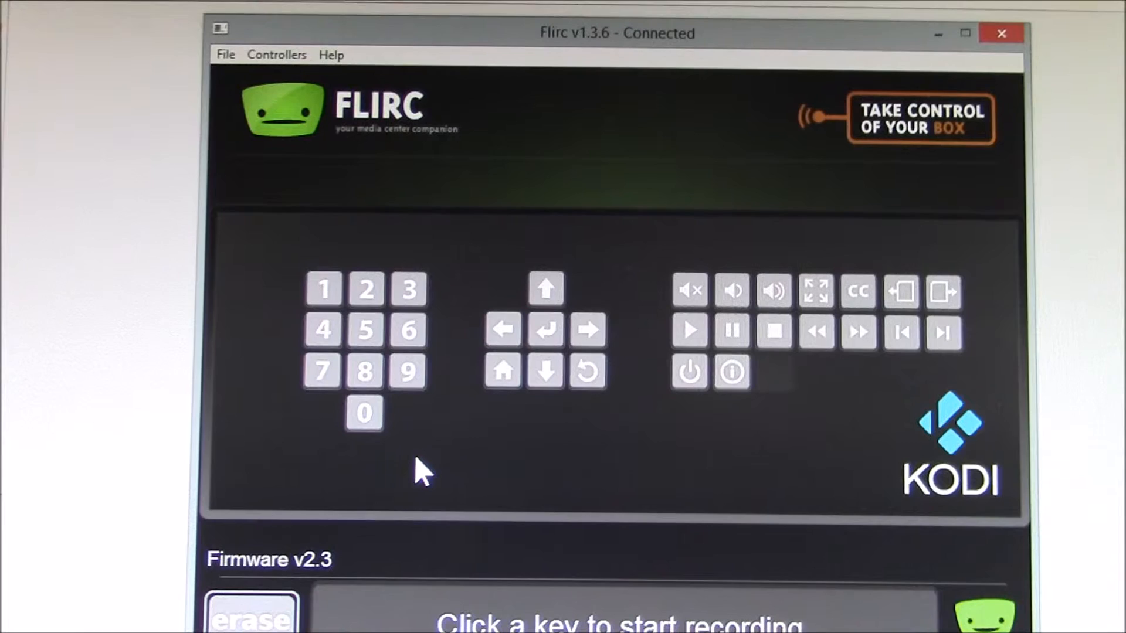
mouse_move(405, 427)
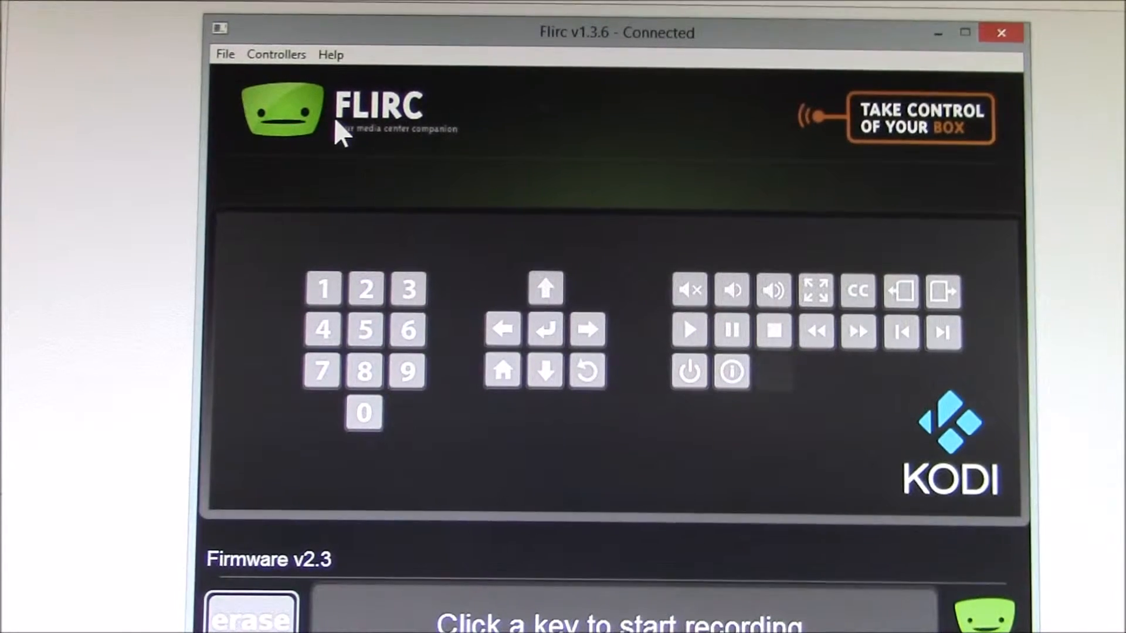
mouse_move(319, 101)
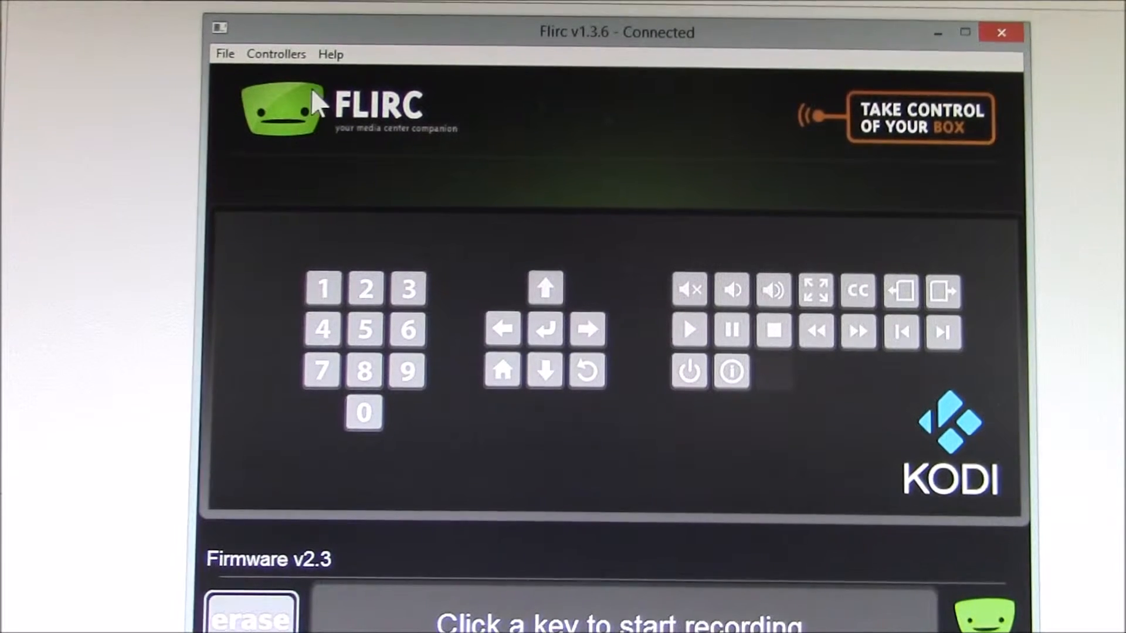
click(276, 53)
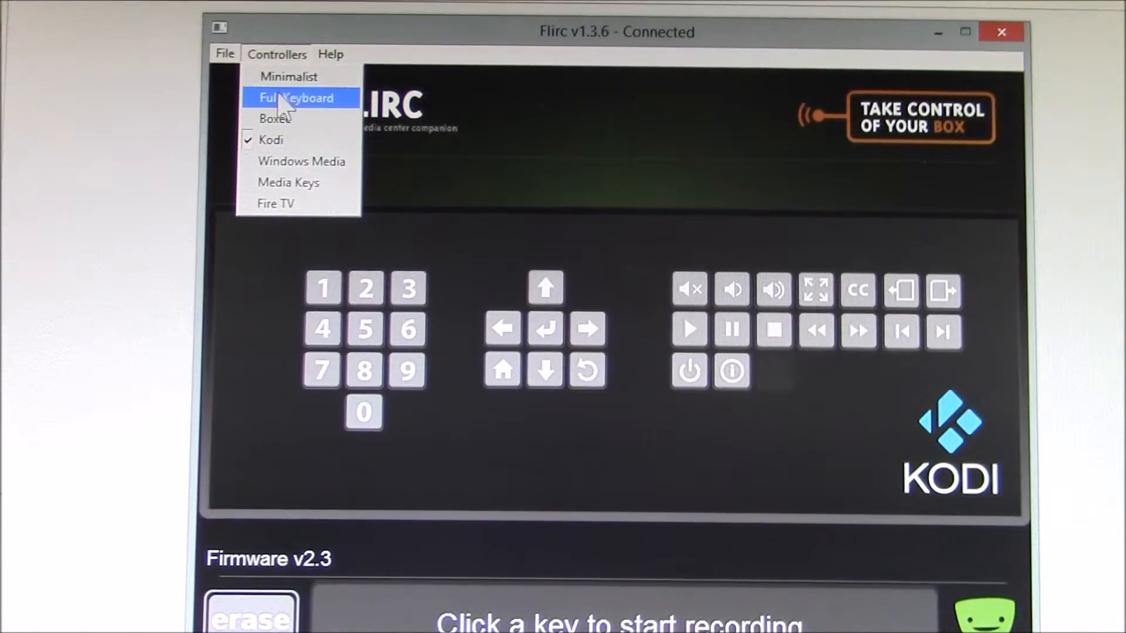
click(295, 97)
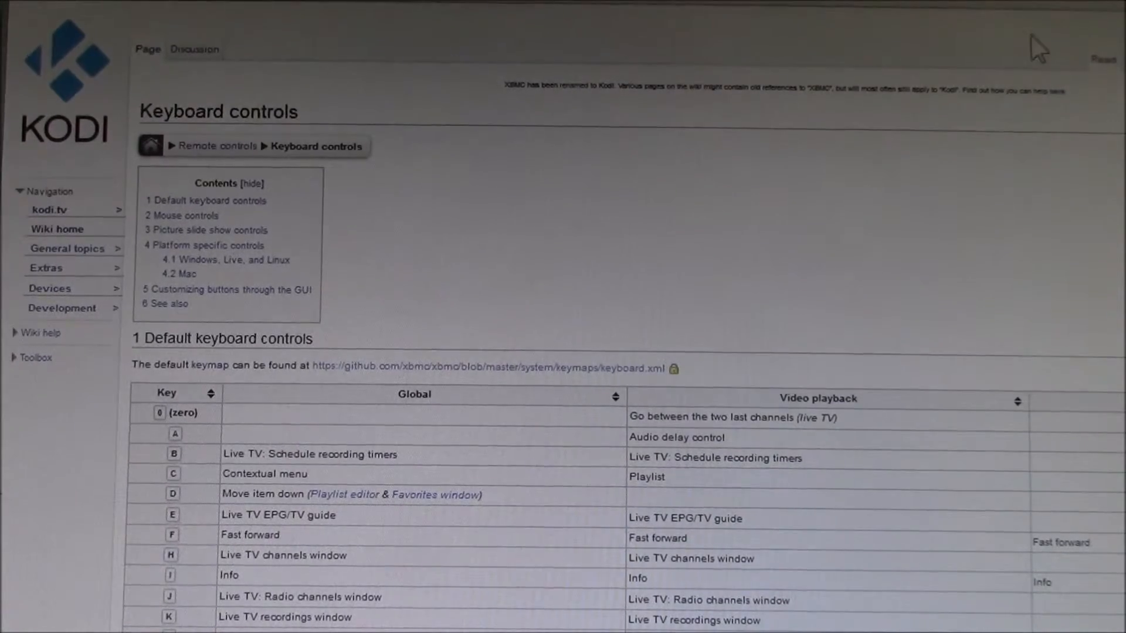
Step: Scroll the Kodi keymap table to the S (Shutdown menu) row
scroll(down, 3)
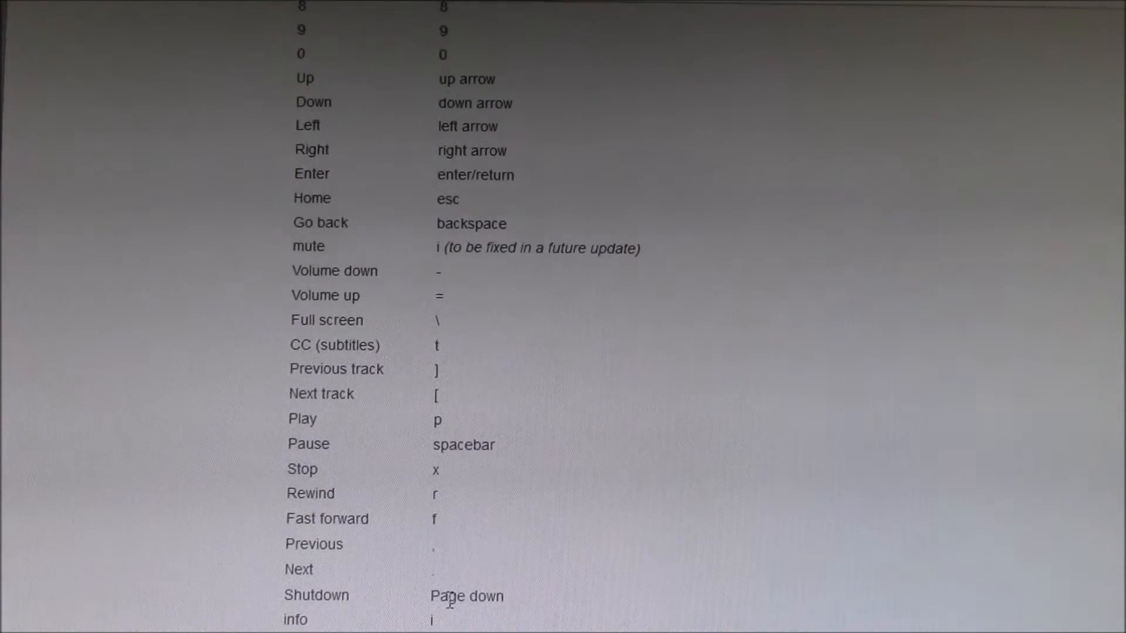
mouse_move(510, 609)
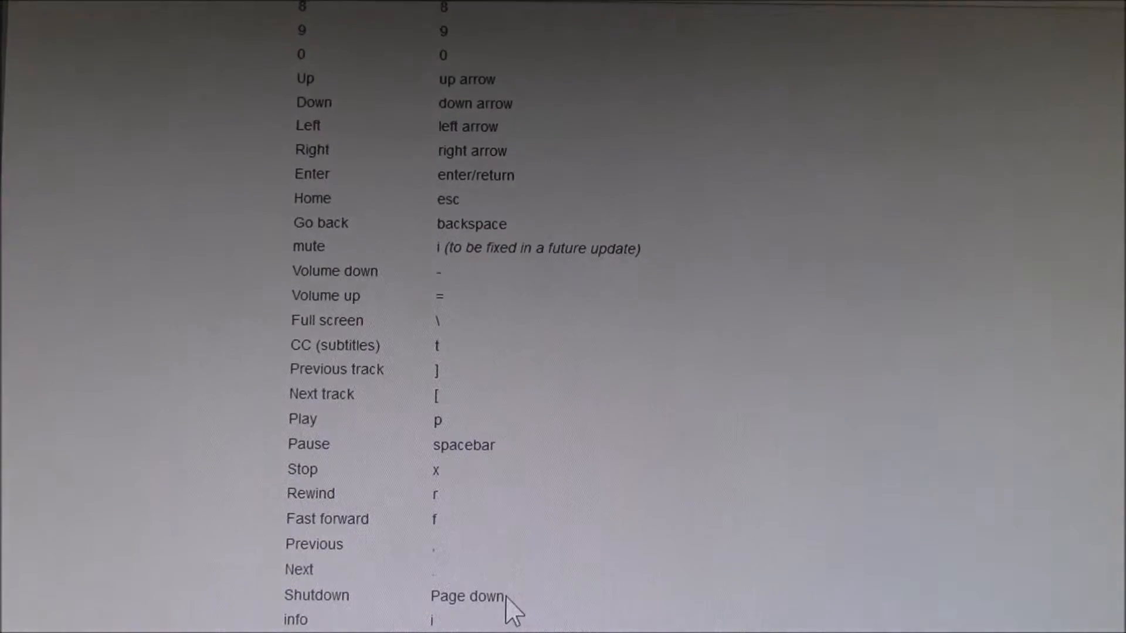
mouse_move(510, 606)
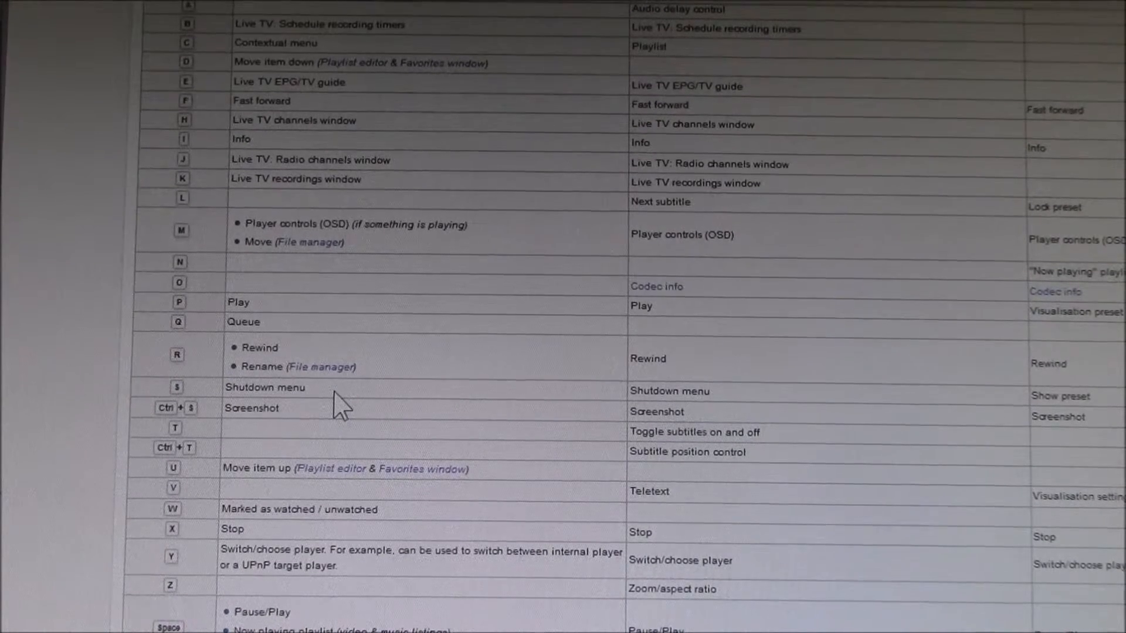
mouse_move(269, 616)
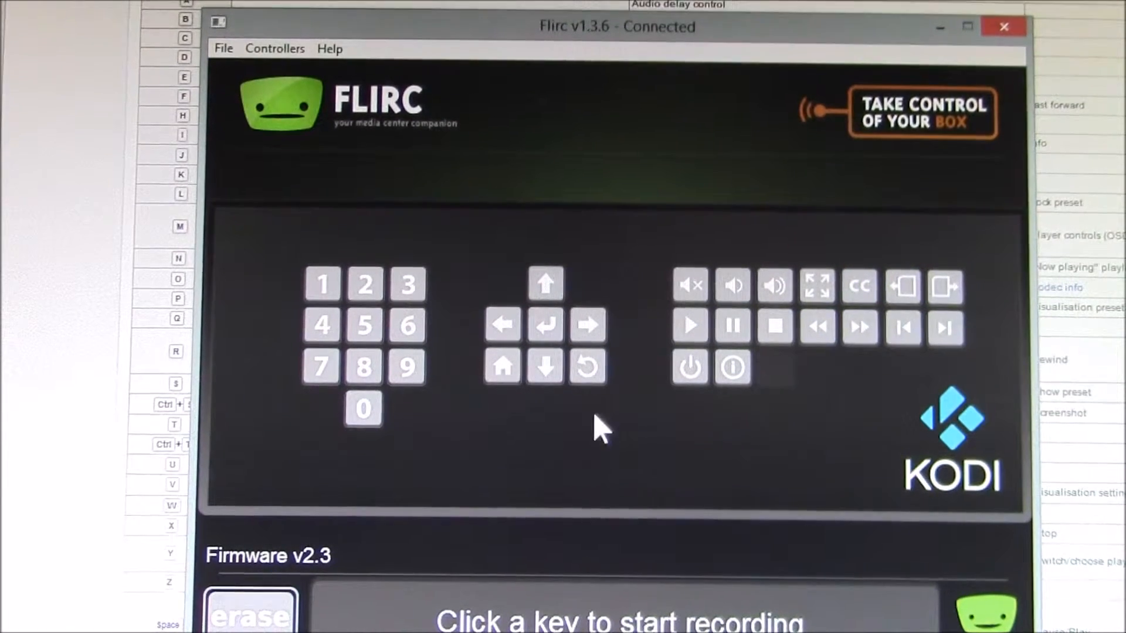
mouse_move(859, 286)
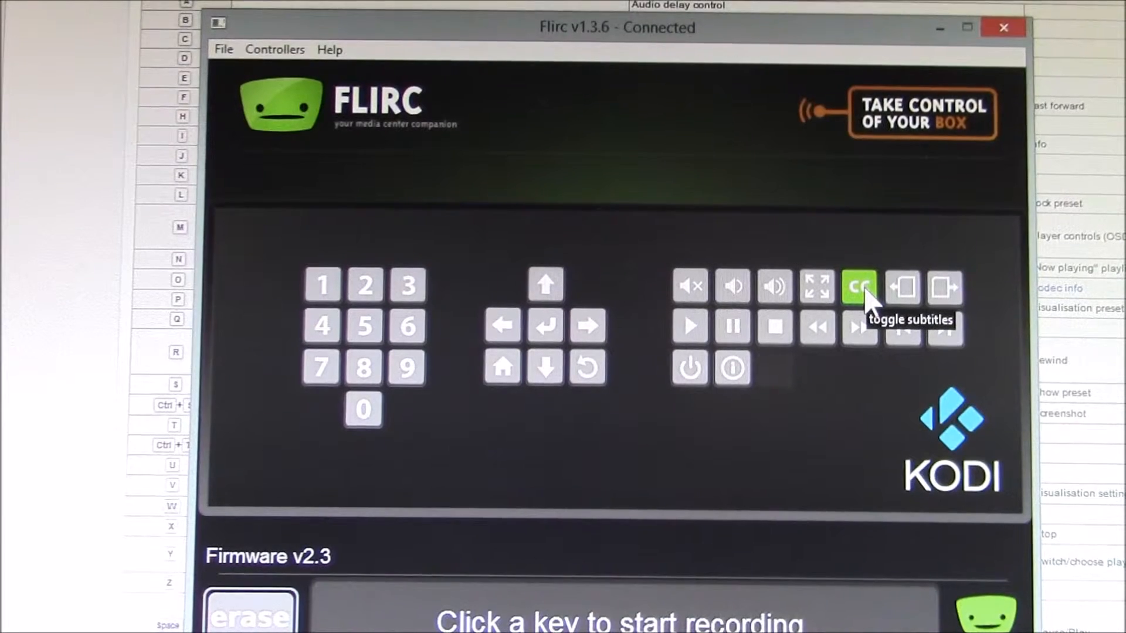
mouse_move(789, 280)
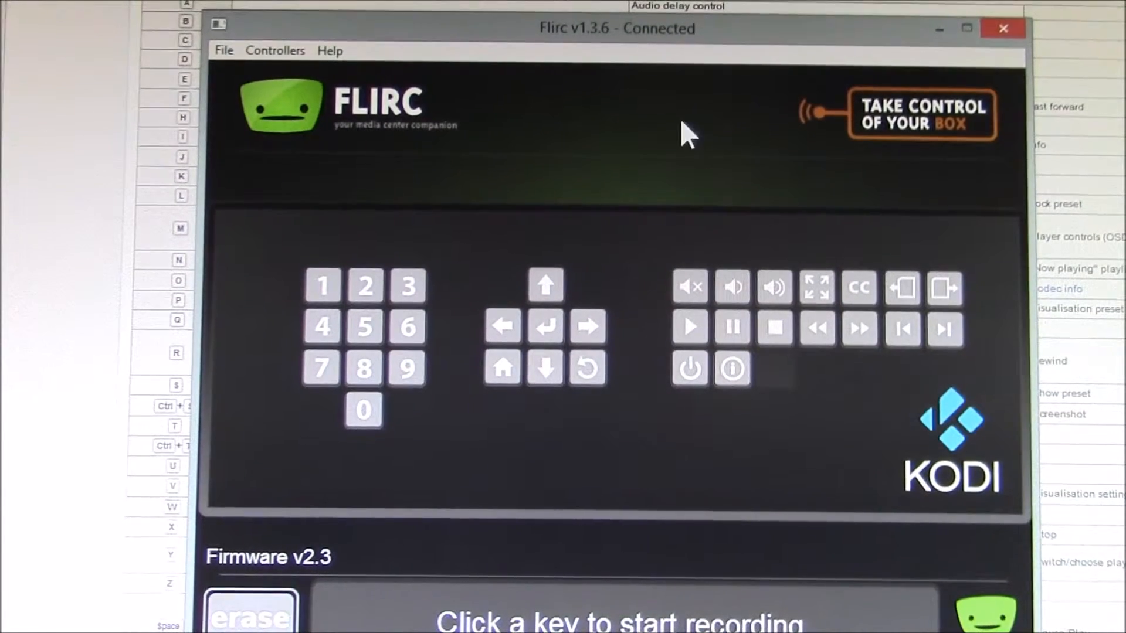
click(323, 286)
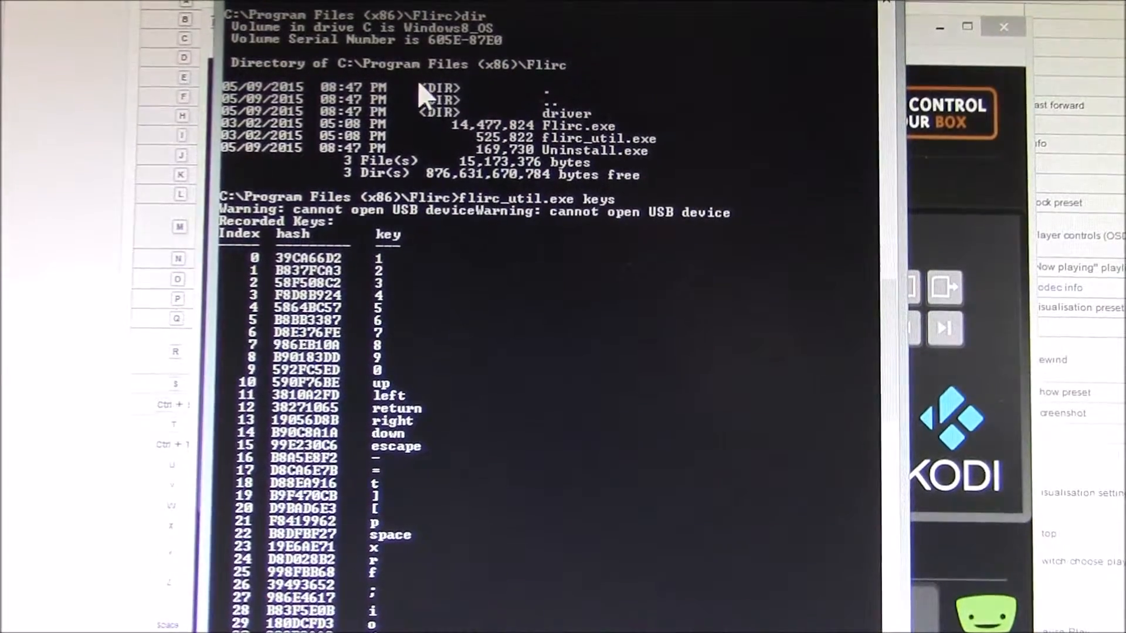
mouse_move(491, 85)
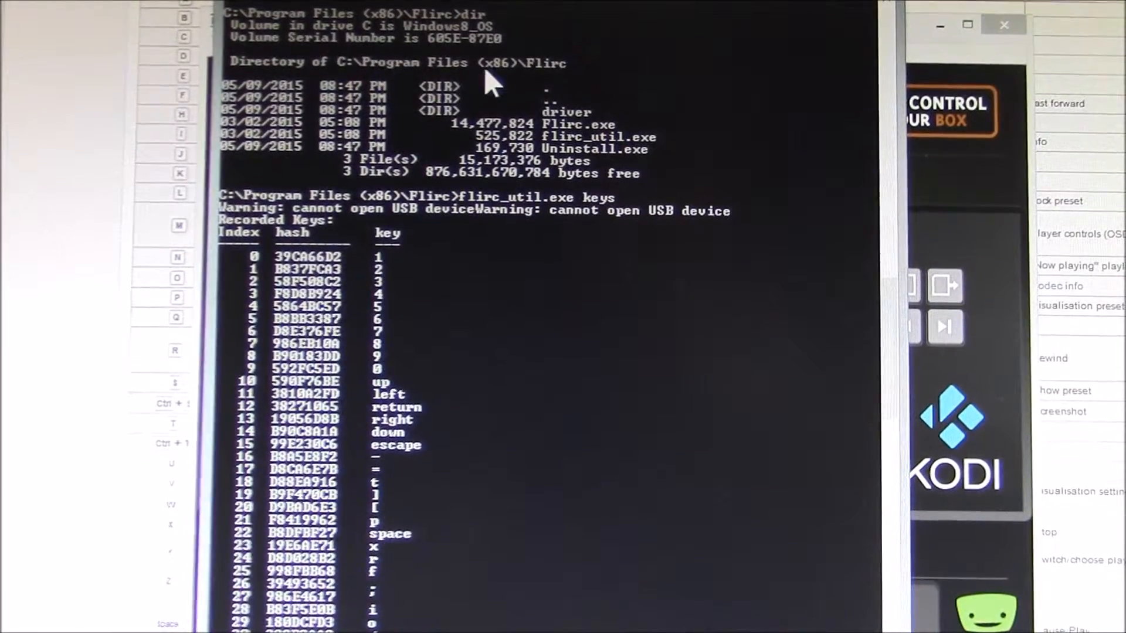
mouse_move(560, 86)
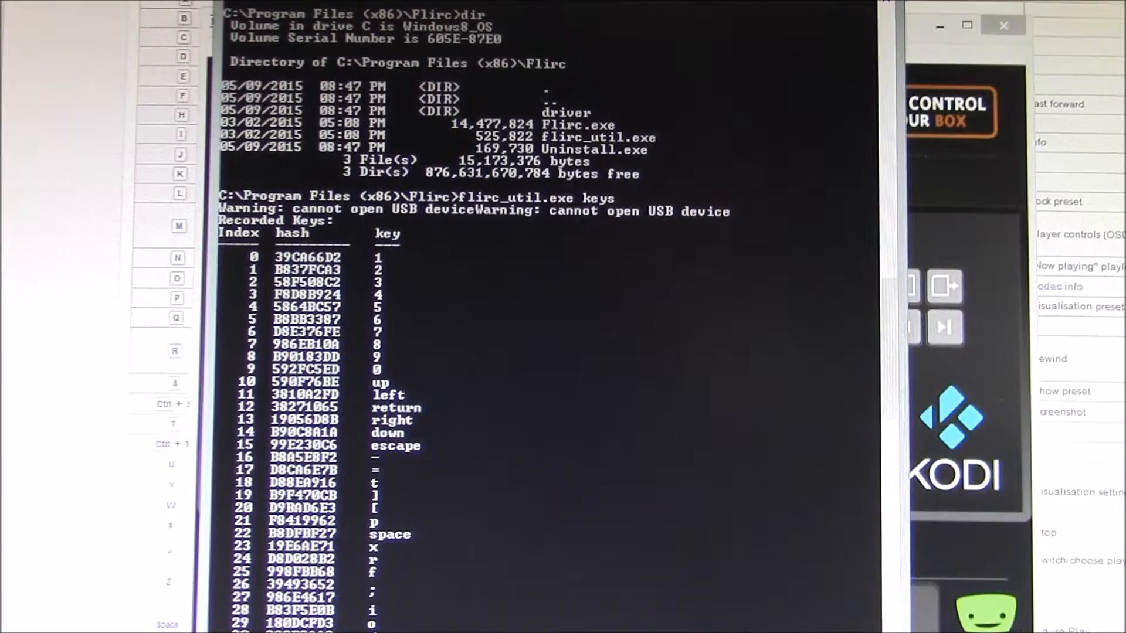
mouse_move(934, 216)
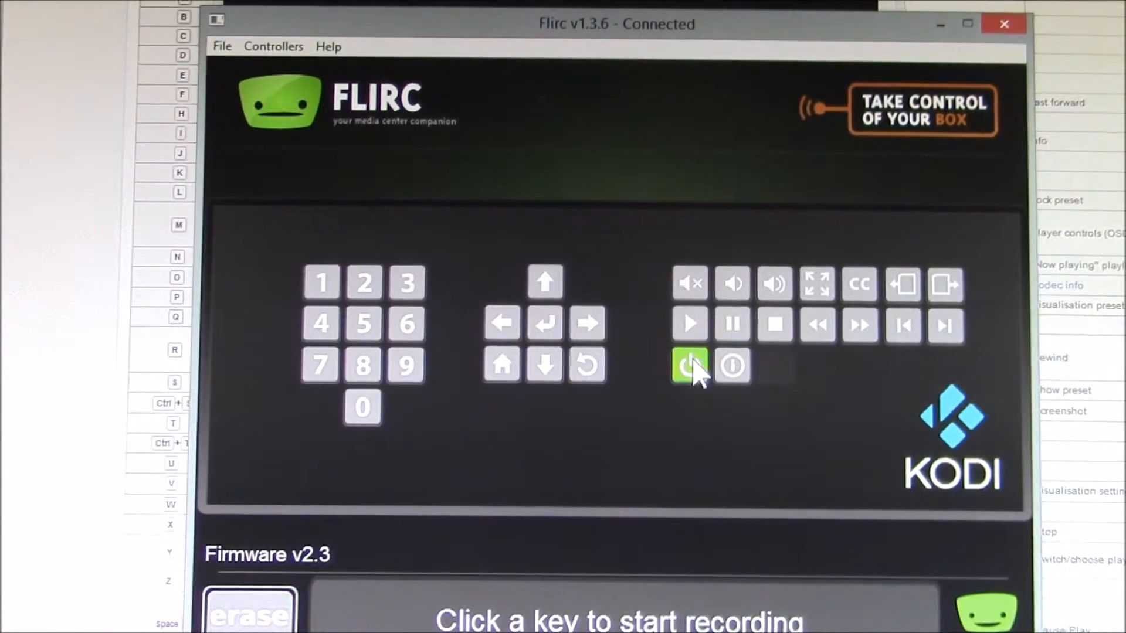
Step: Erase the conflicting remote button and record it as Kodi's power/shutdown key
click(688, 366)
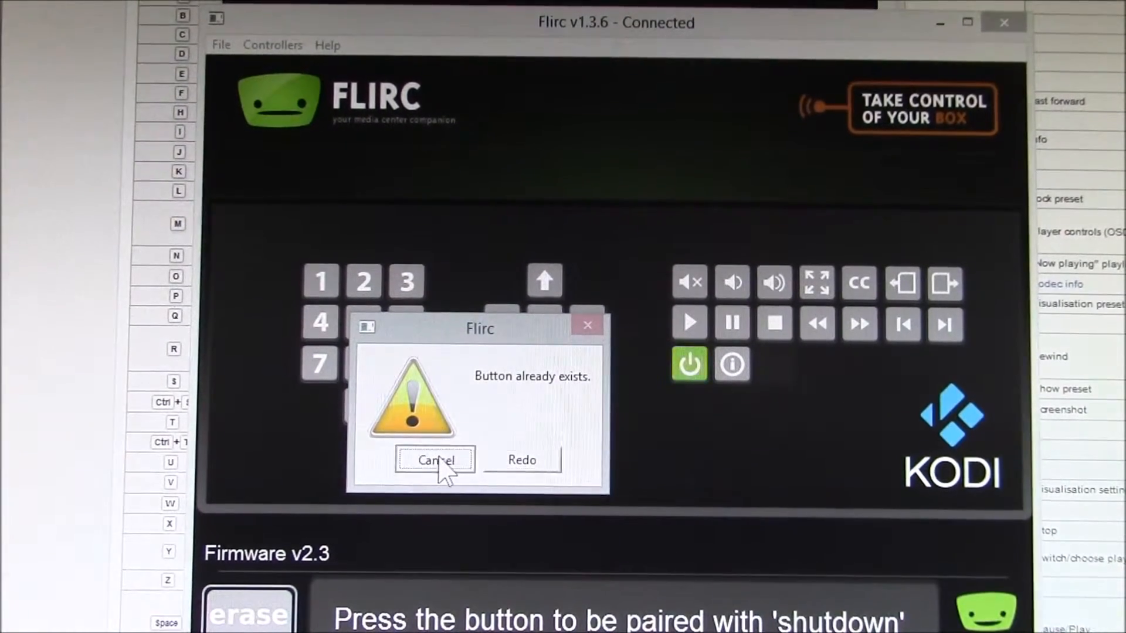
click(434, 460)
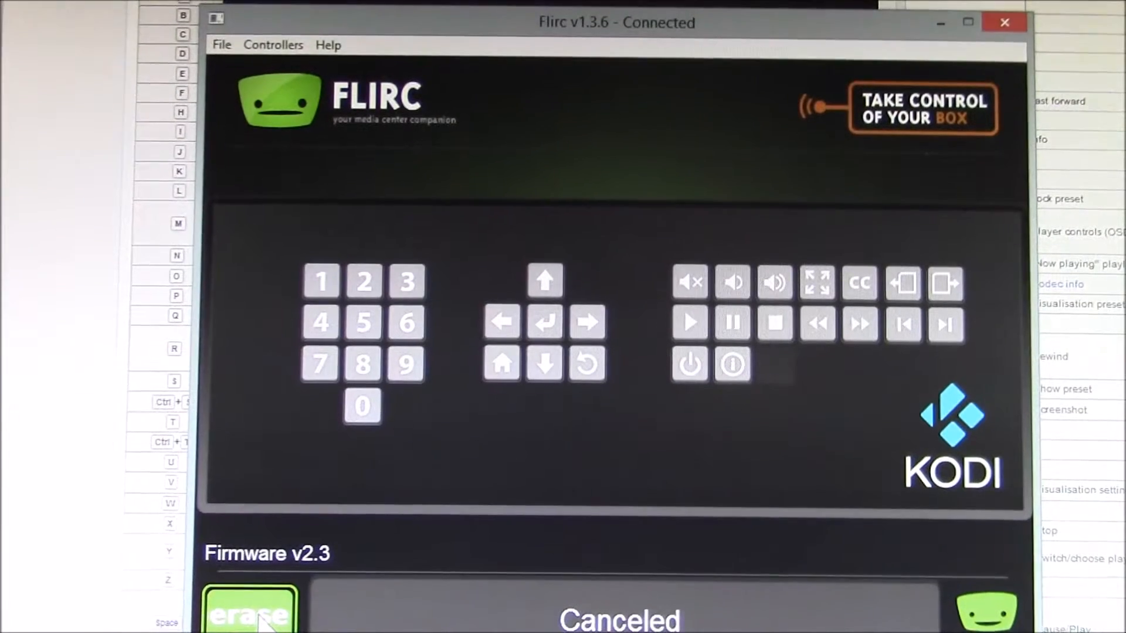
click(248, 610)
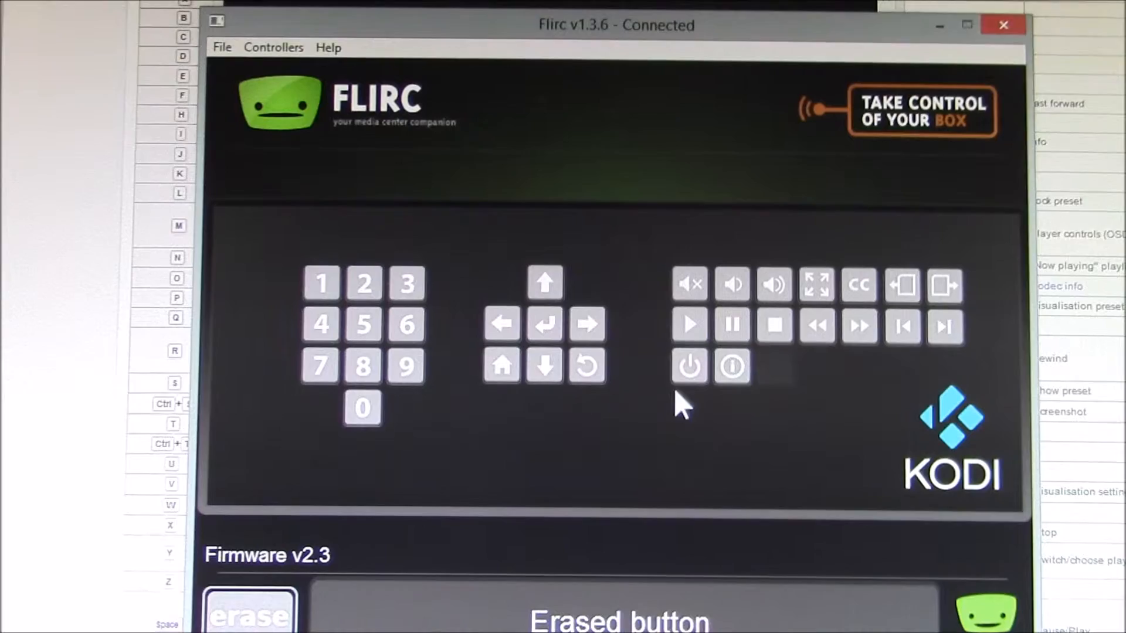
click(688, 367)
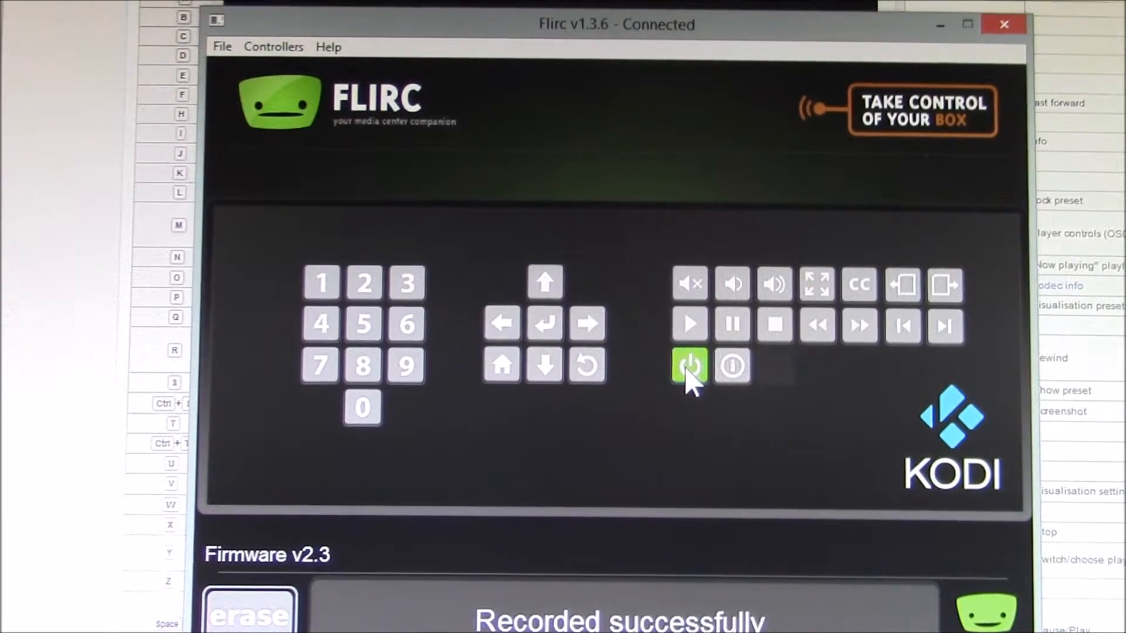
Step: Erase another remote button's pairing
click(248, 613)
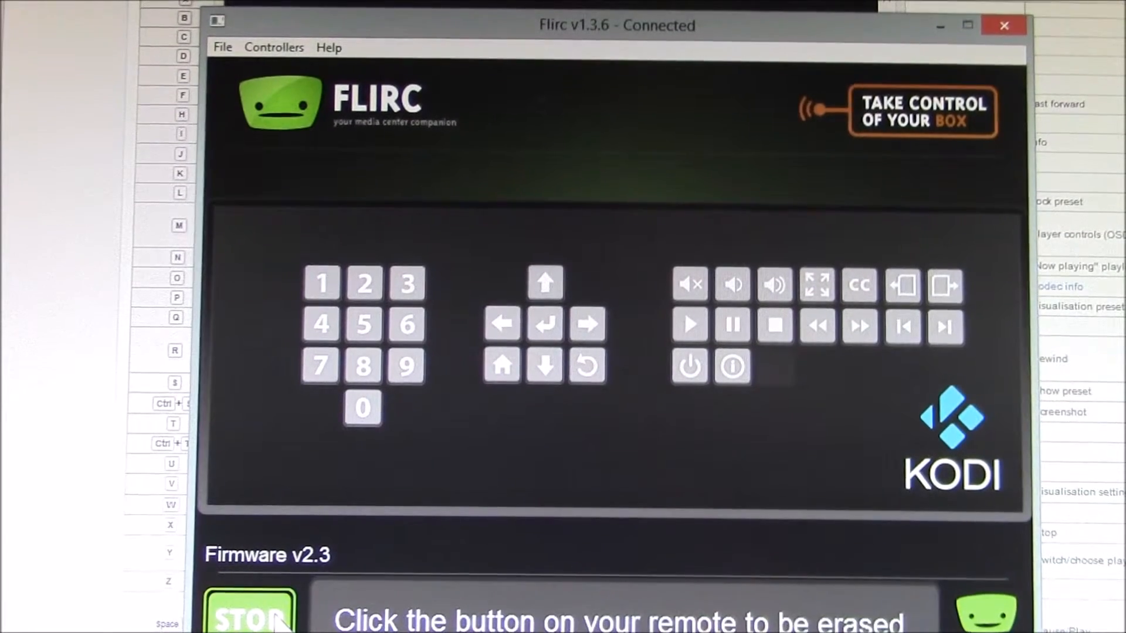
click(250, 613)
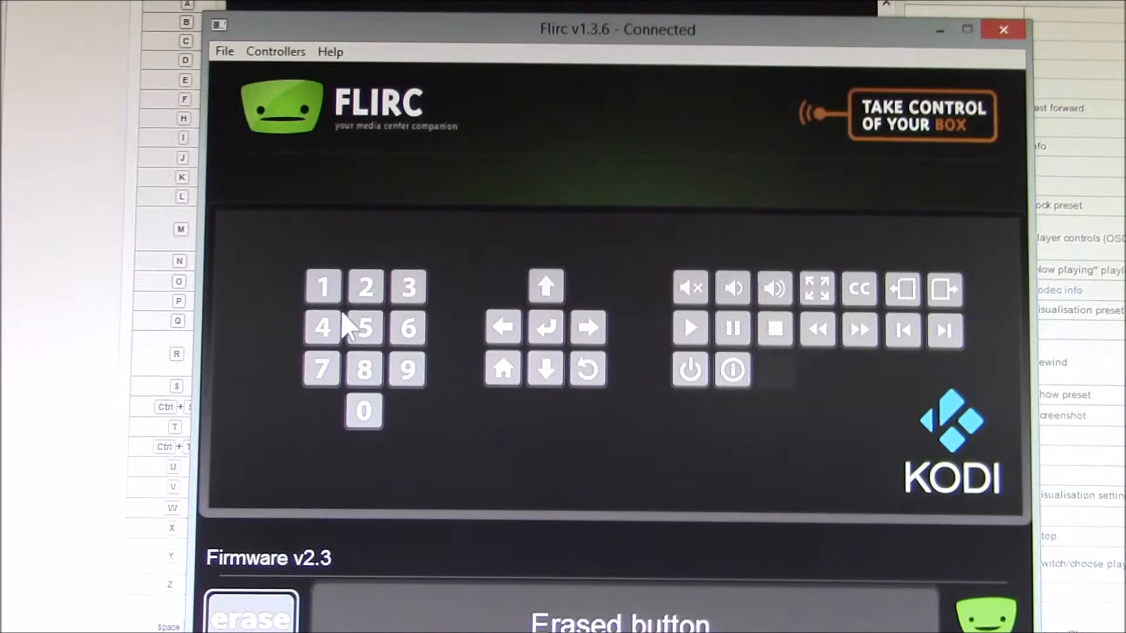
click(275, 51)
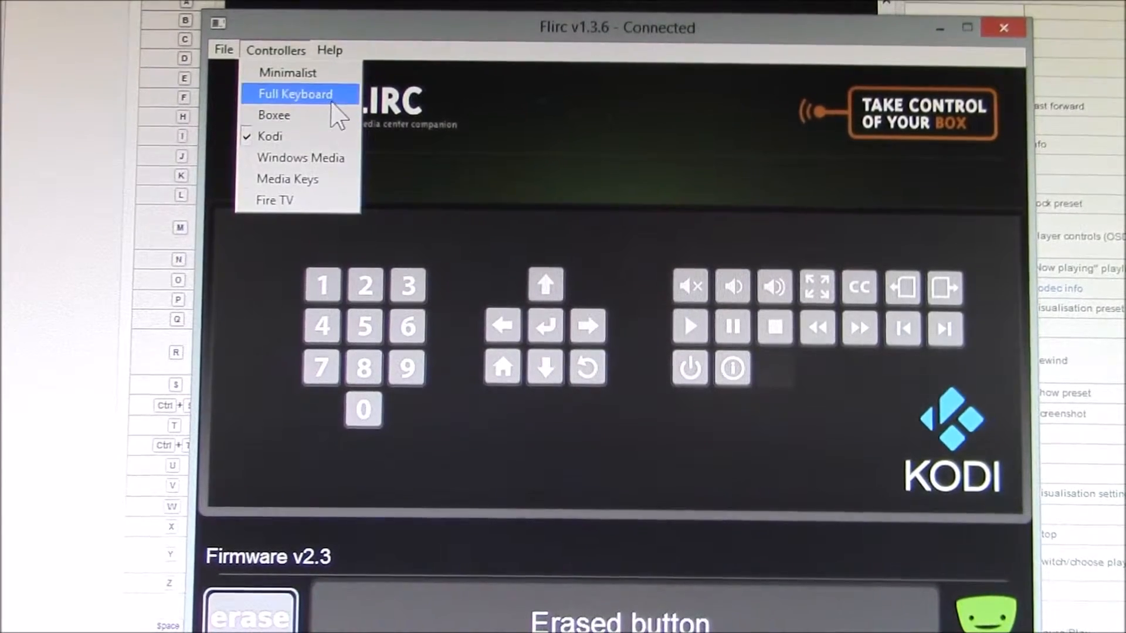
Step: Switch to the Full Keyboard layout and pair a remote button with the S key
click(296, 94)
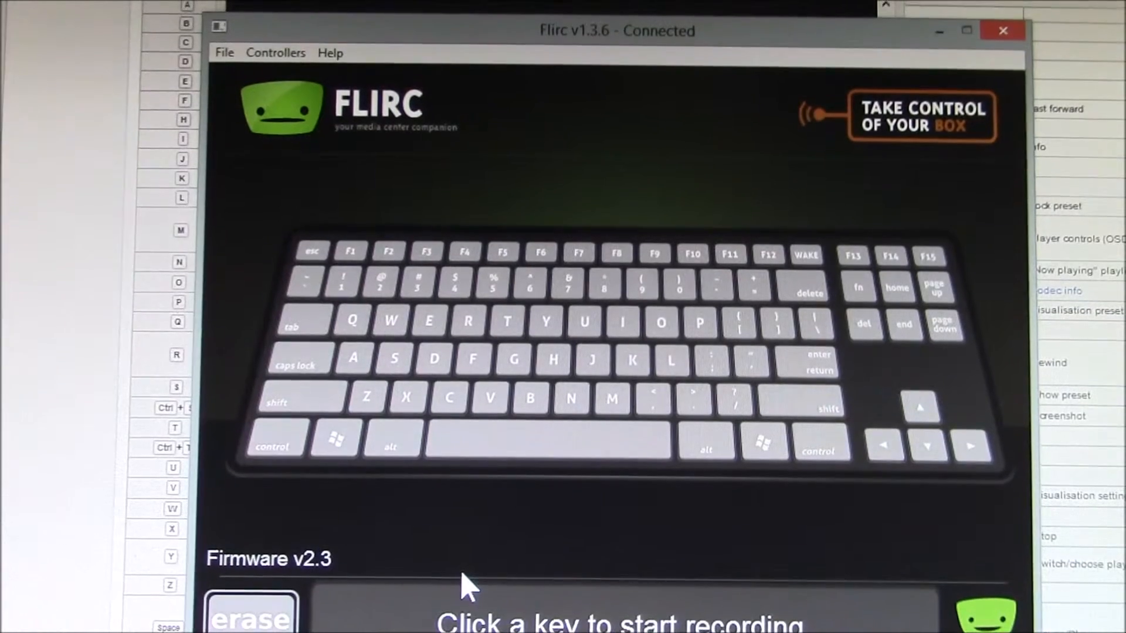
click(394, 358)
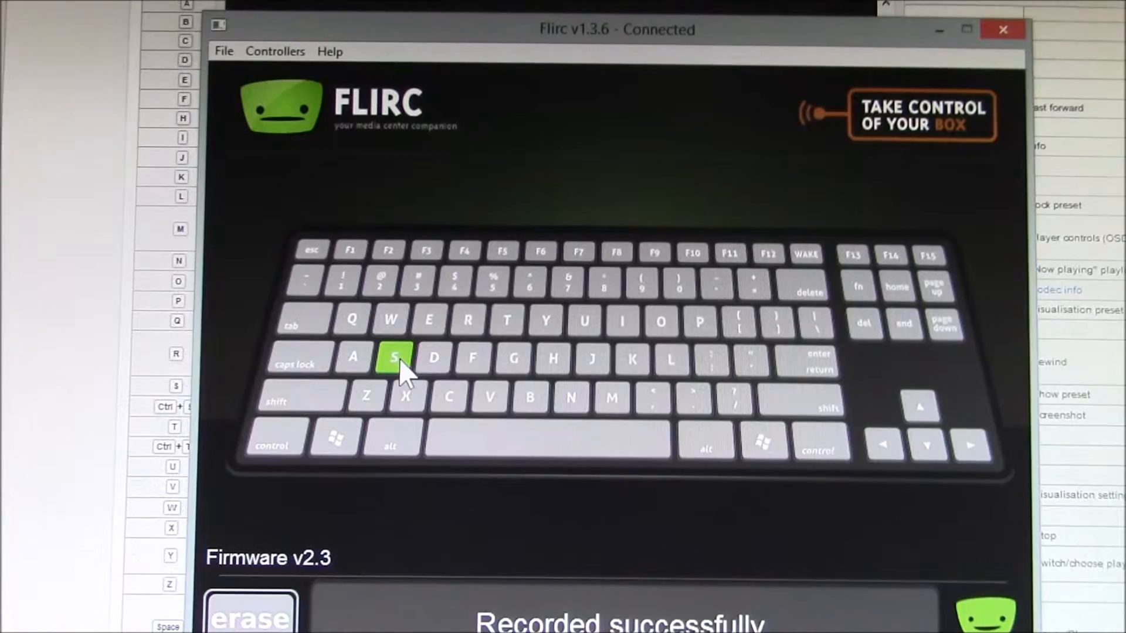
Step: Pair a remote button with the E key, clearing the 'already exists' conflict and re-recording
click(430, 317)
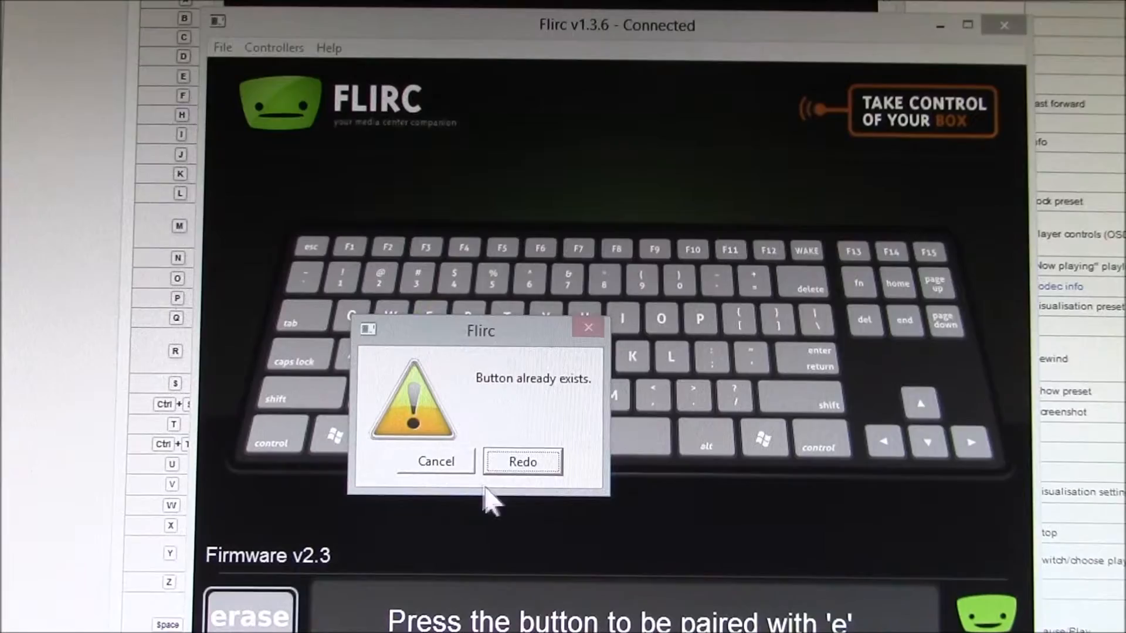
click(436, 462)
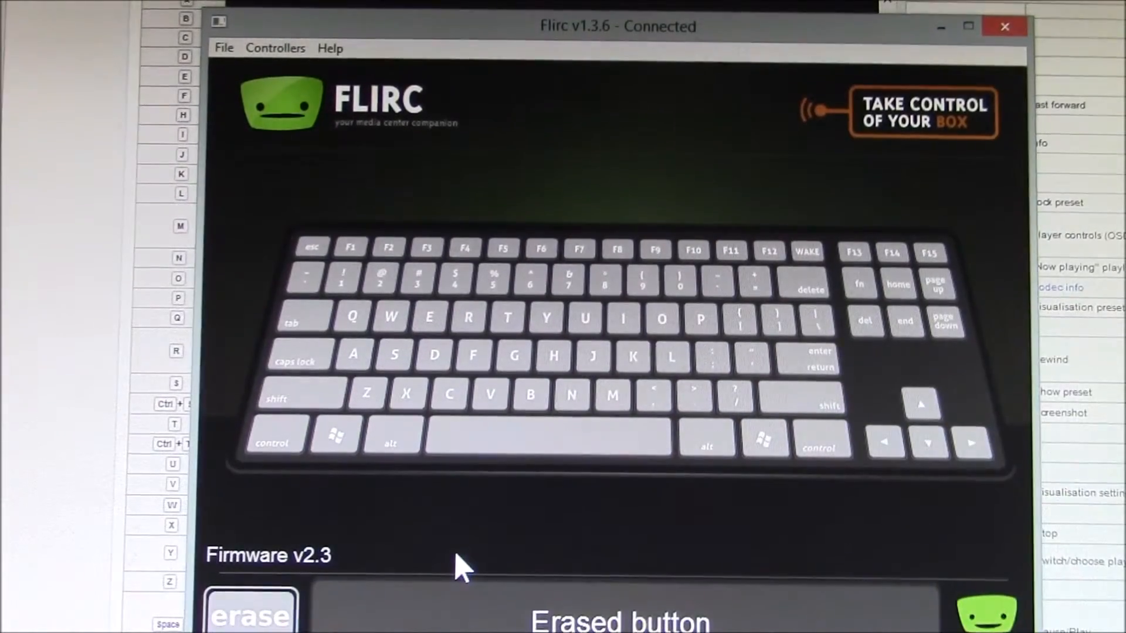
click(429, 319)
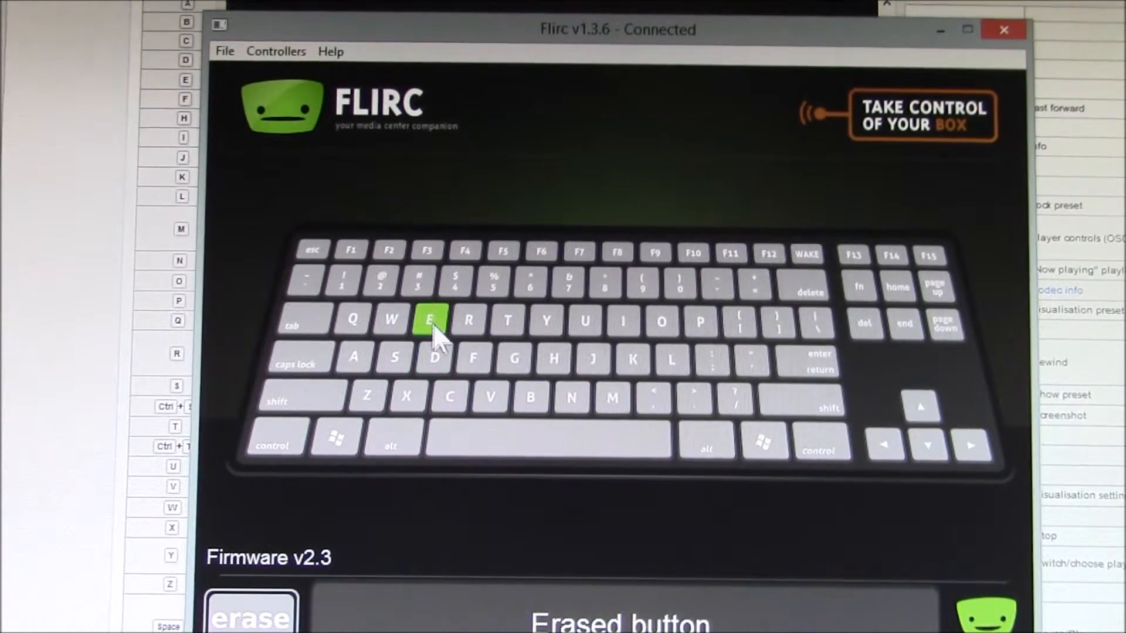
click(430, 319)
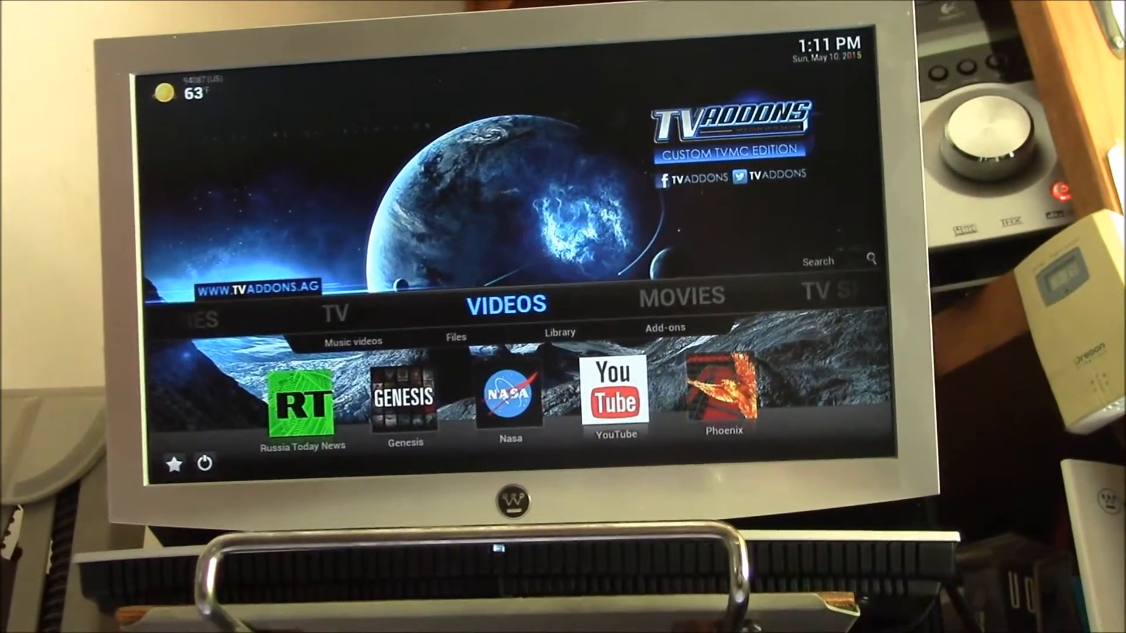
Step: Return to the Flirc controller presets support article
click(204, 464)
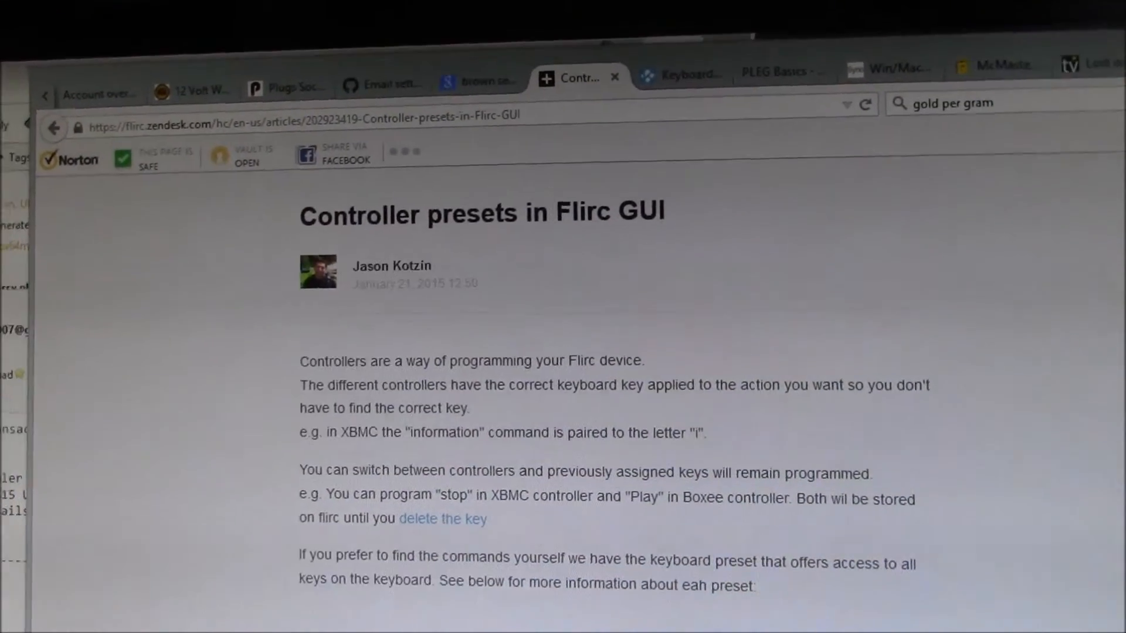
Step: Read further down the controller presets article
scroll(down, 3)
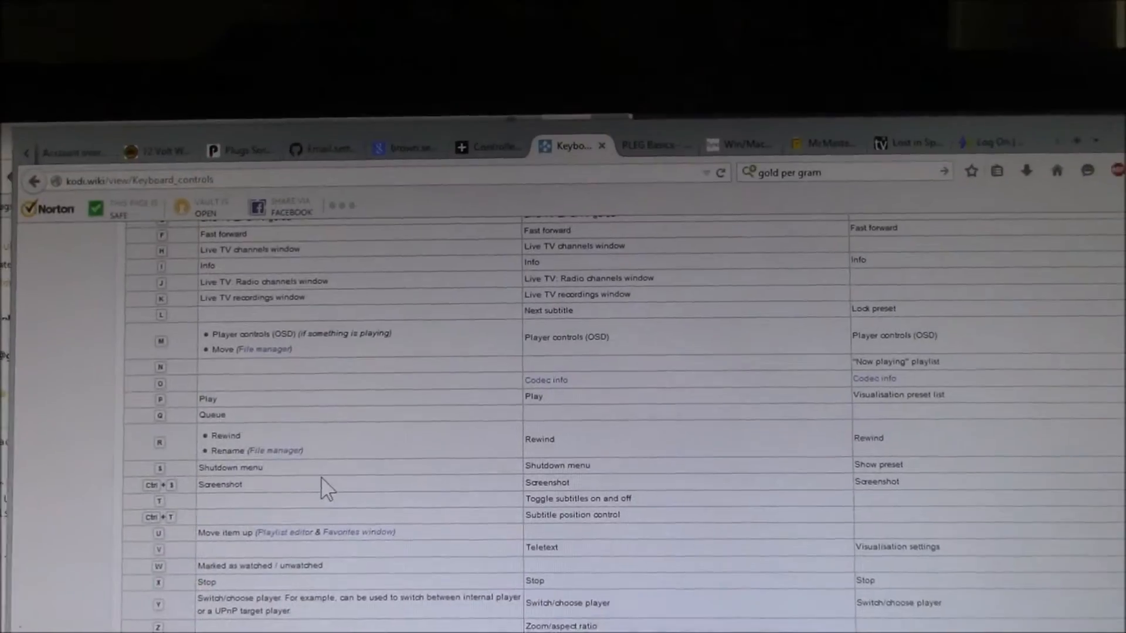
Step: Scroll the Kodi keyboard controls table from F through Space and Left
scroll(down, 3)
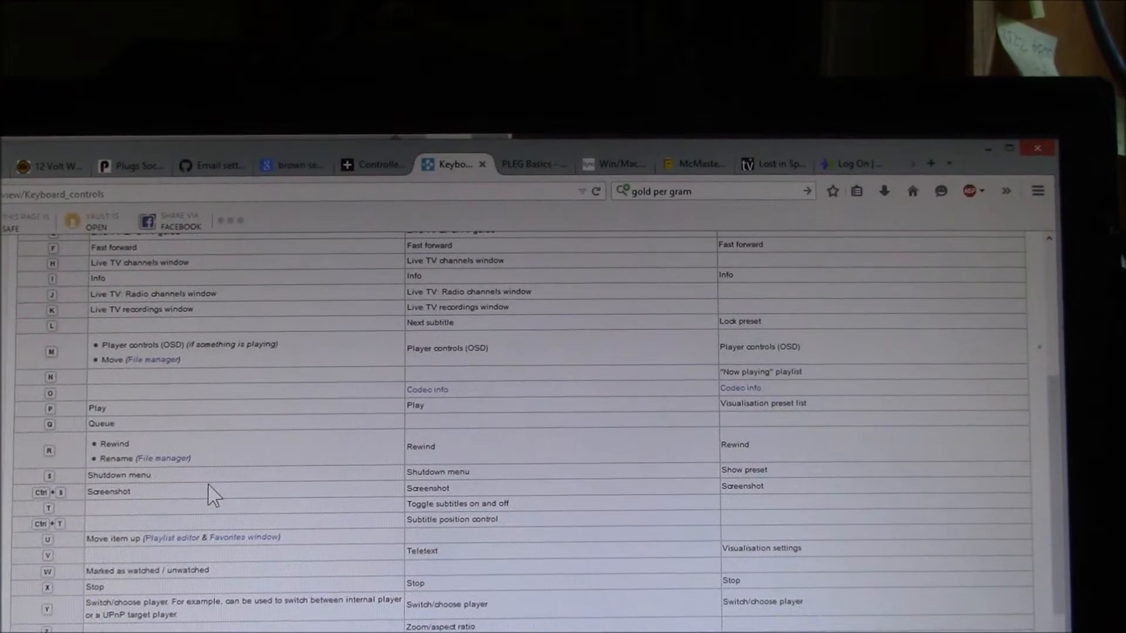
scroll(down, 3)
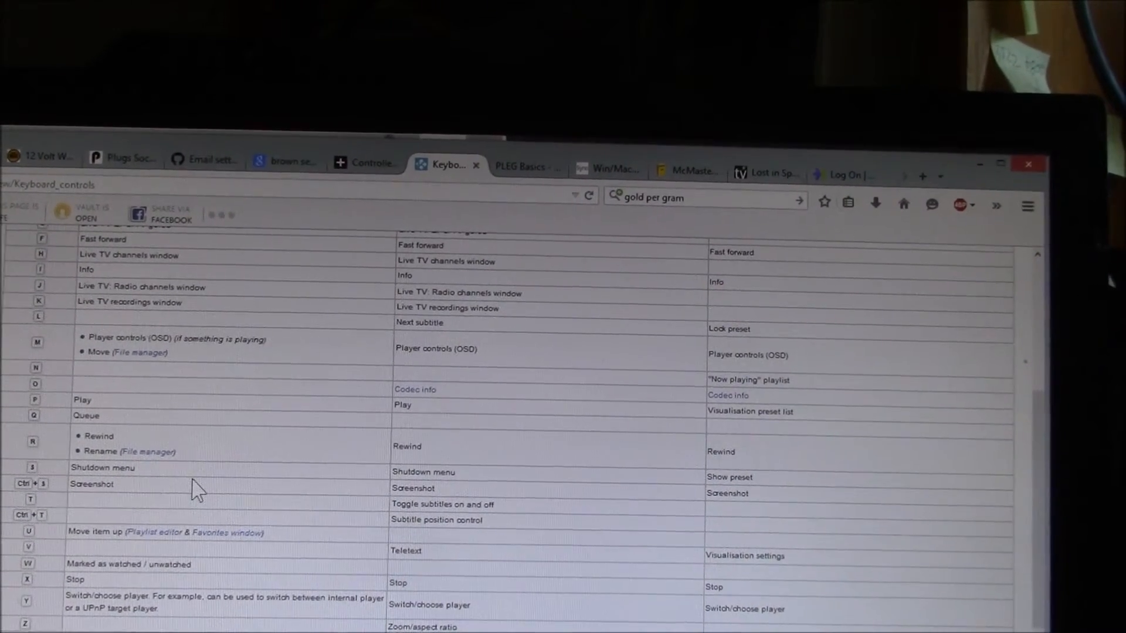
scroll(down, 3)
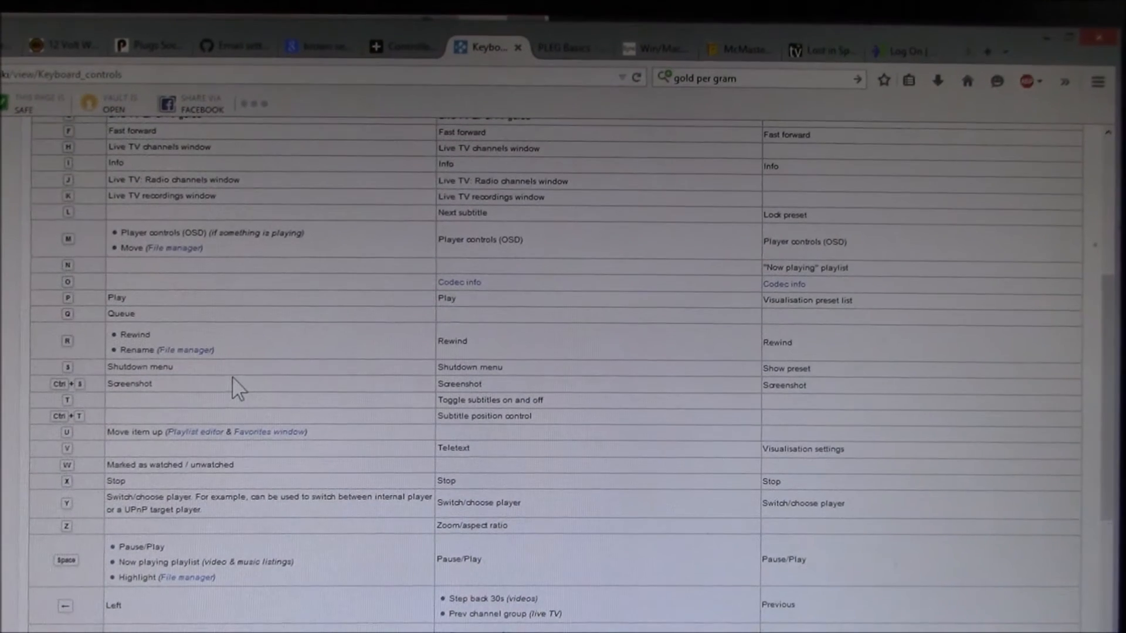
scroll(down, 3)
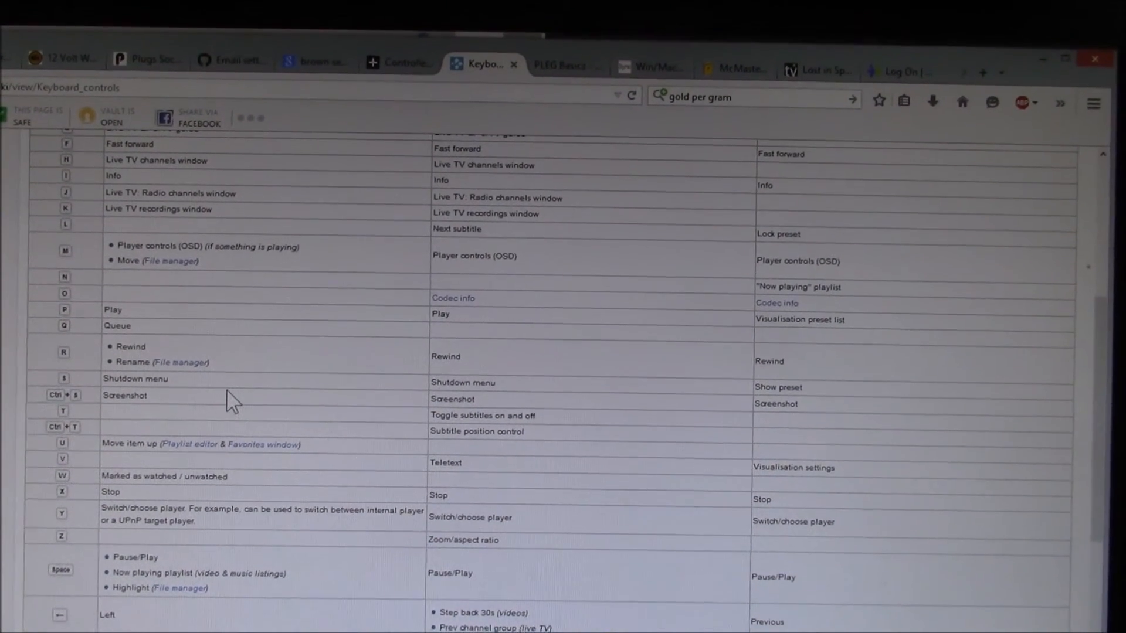